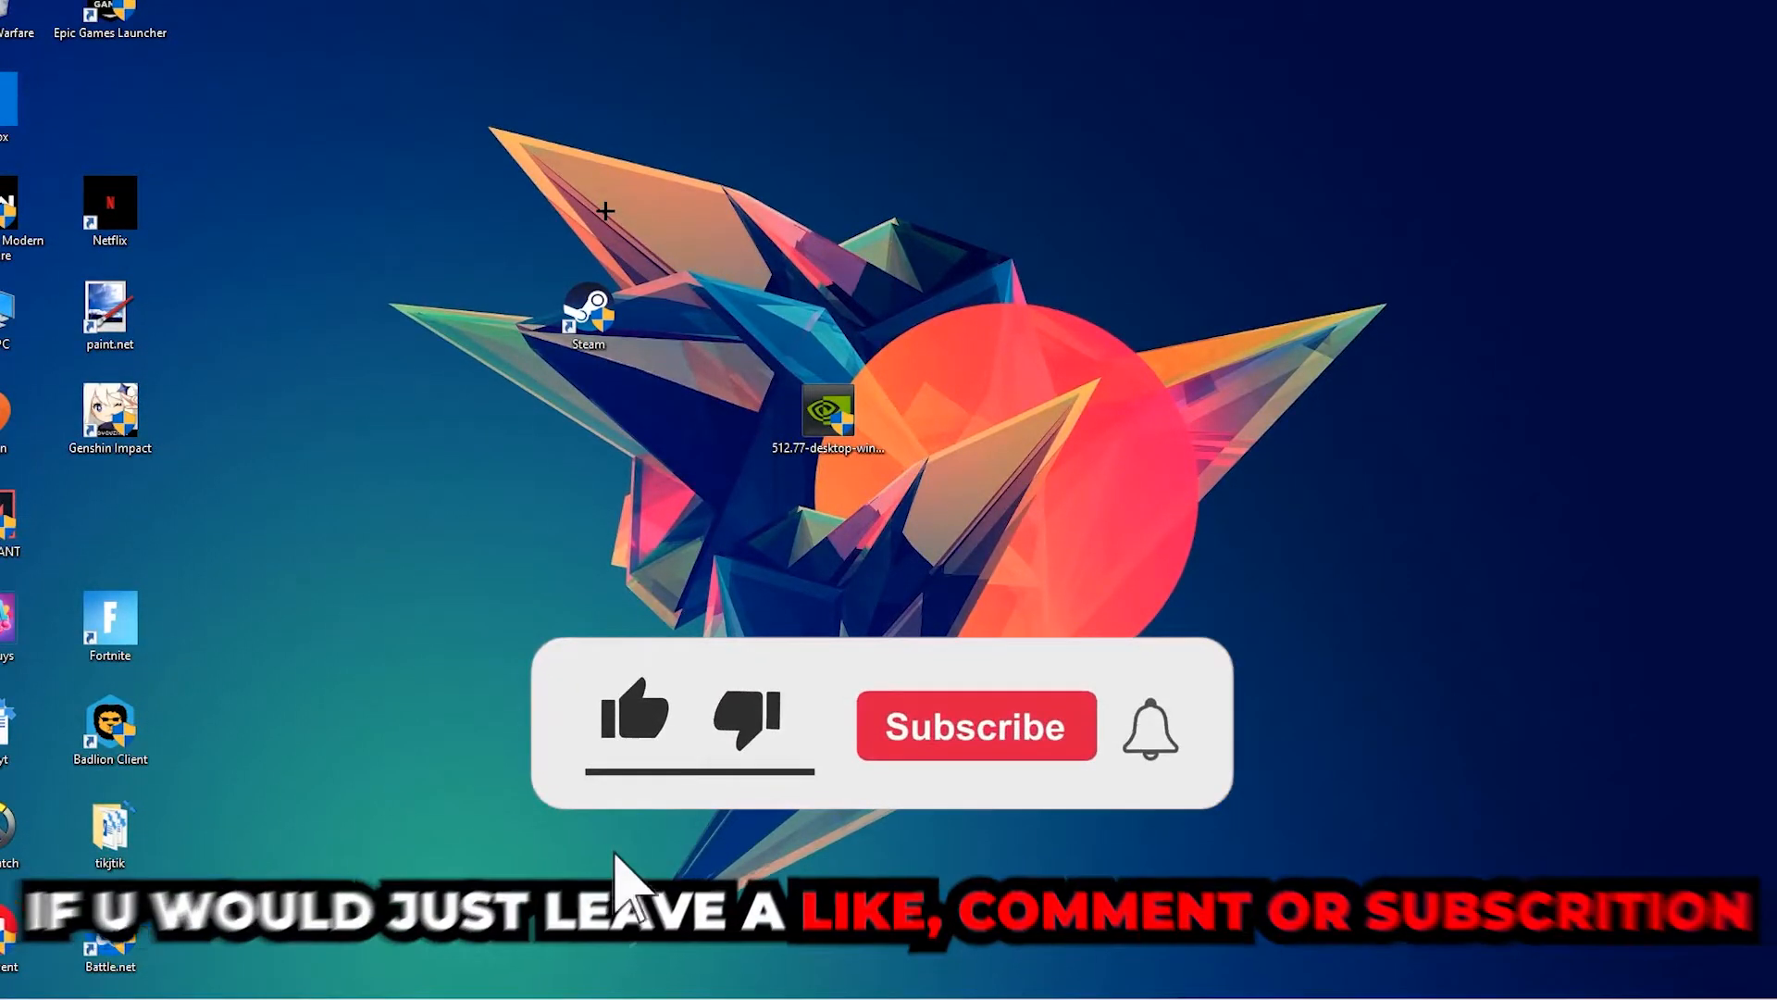
Open the Start menu to search for Windows Defender Firewall.
{"action": "left_click", "coordinate": [637, 719]}
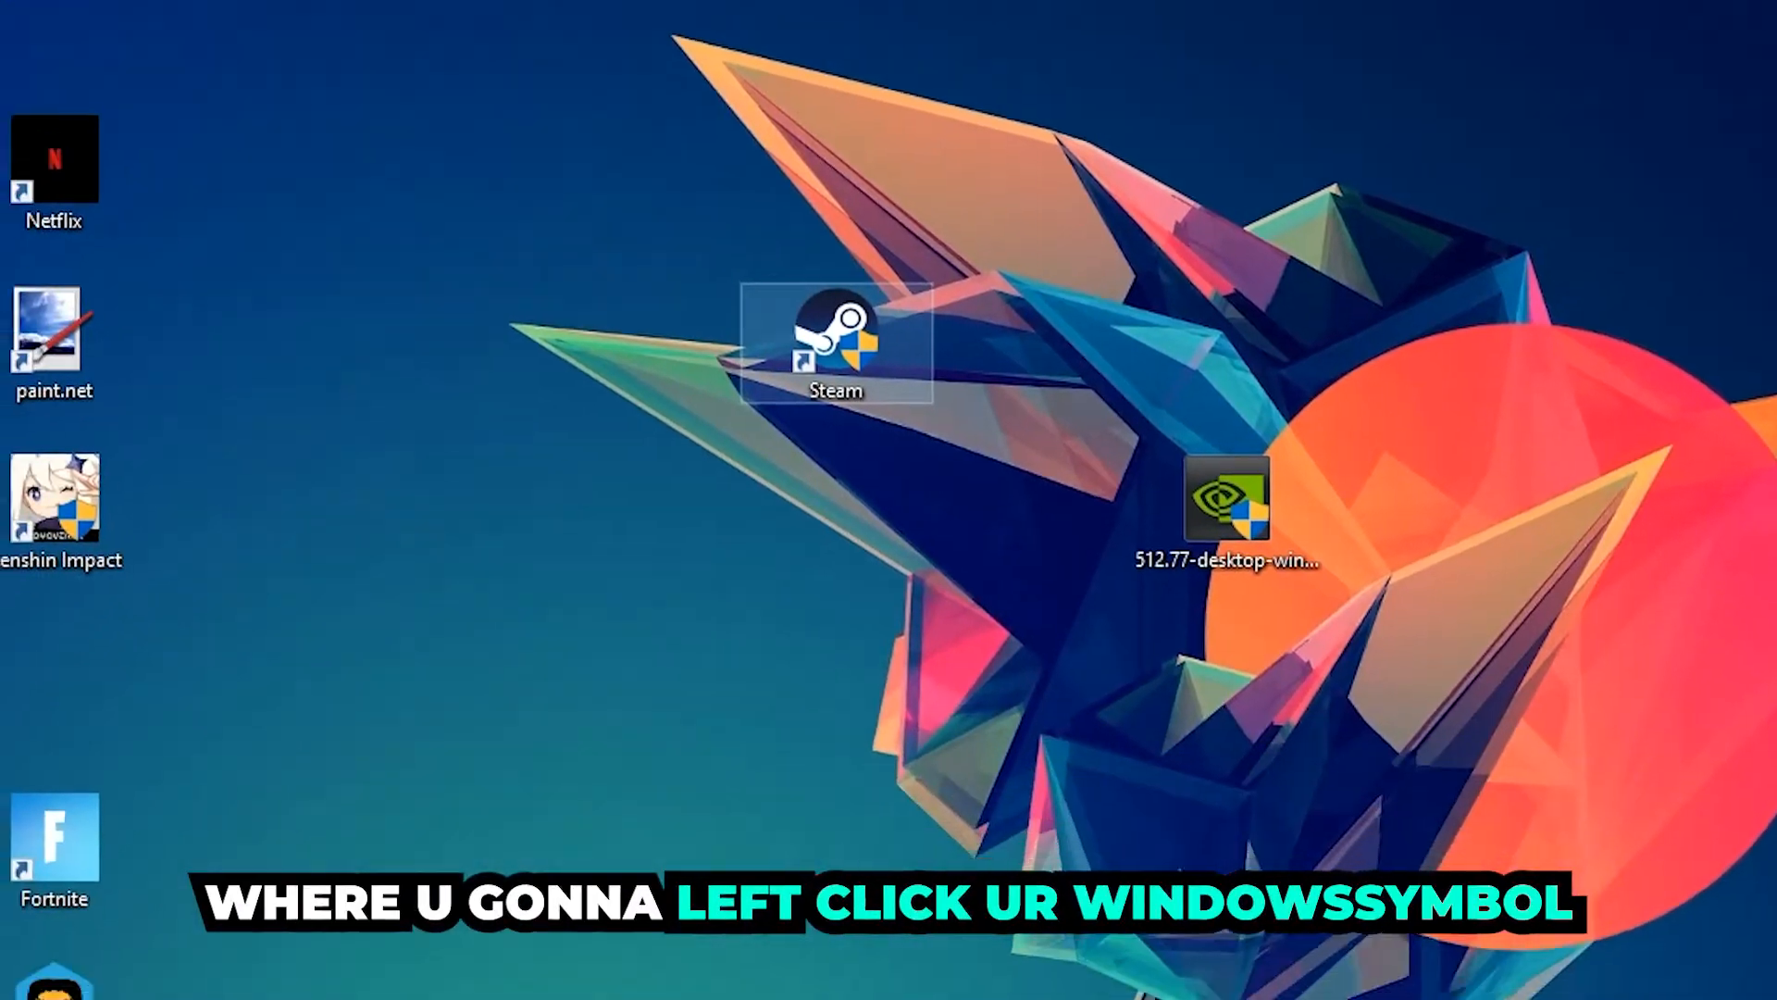
{"action": "left_click", "coordinate": [16, 973]}
{"action": "type", "text": "windows"}
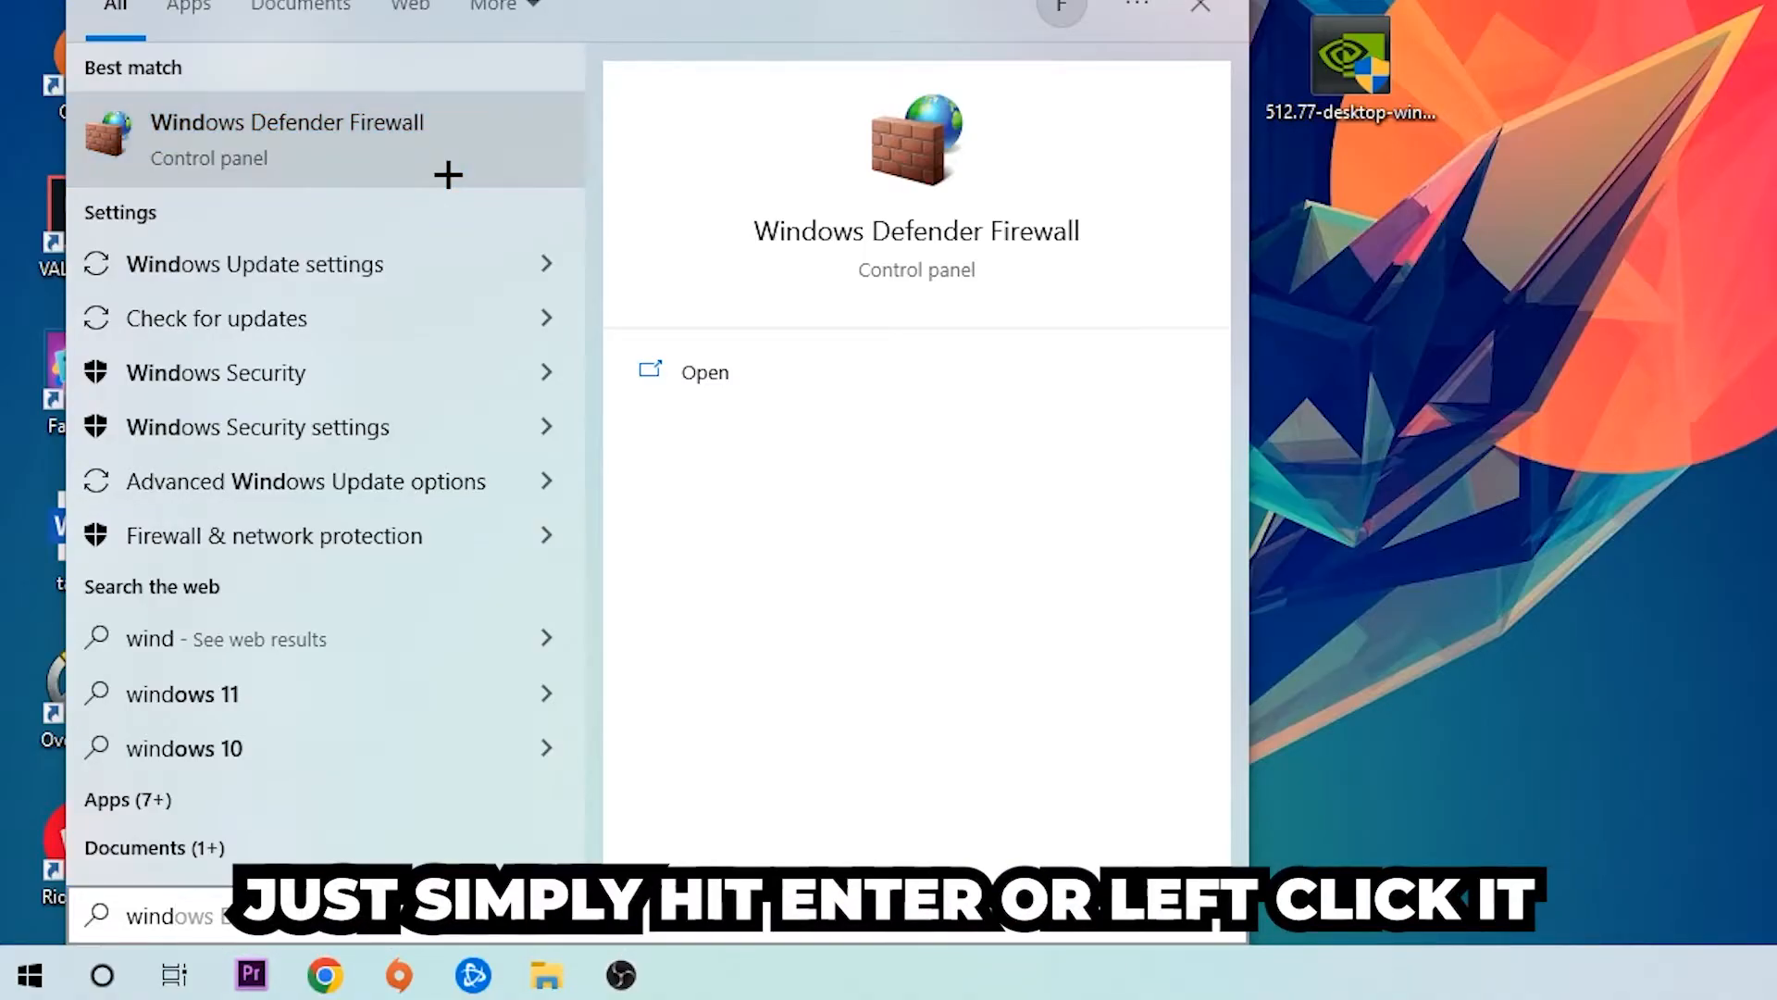
Launch Windows Defender Firewall and go to 'Allow an app or feature through Windows Defender Firewall'.
{"action": "left_click", "coordinate": [287, 121]}
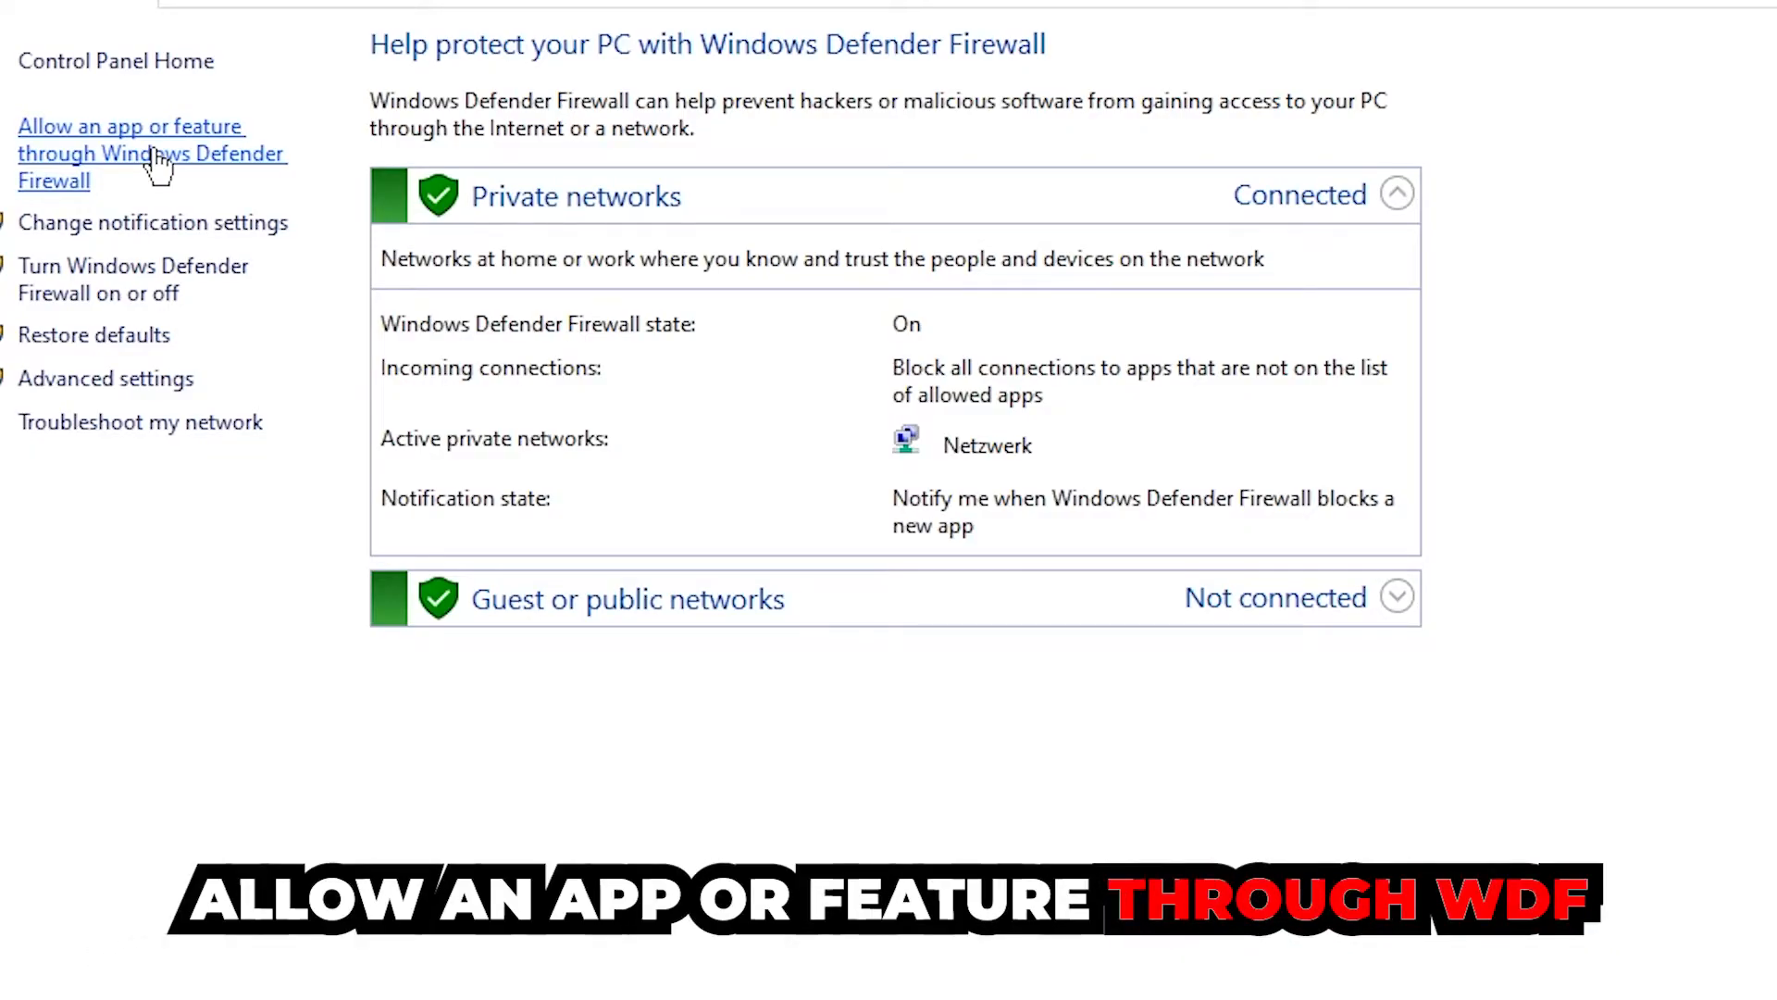
{"action": "left_click", "coordinate": [129, 127]}
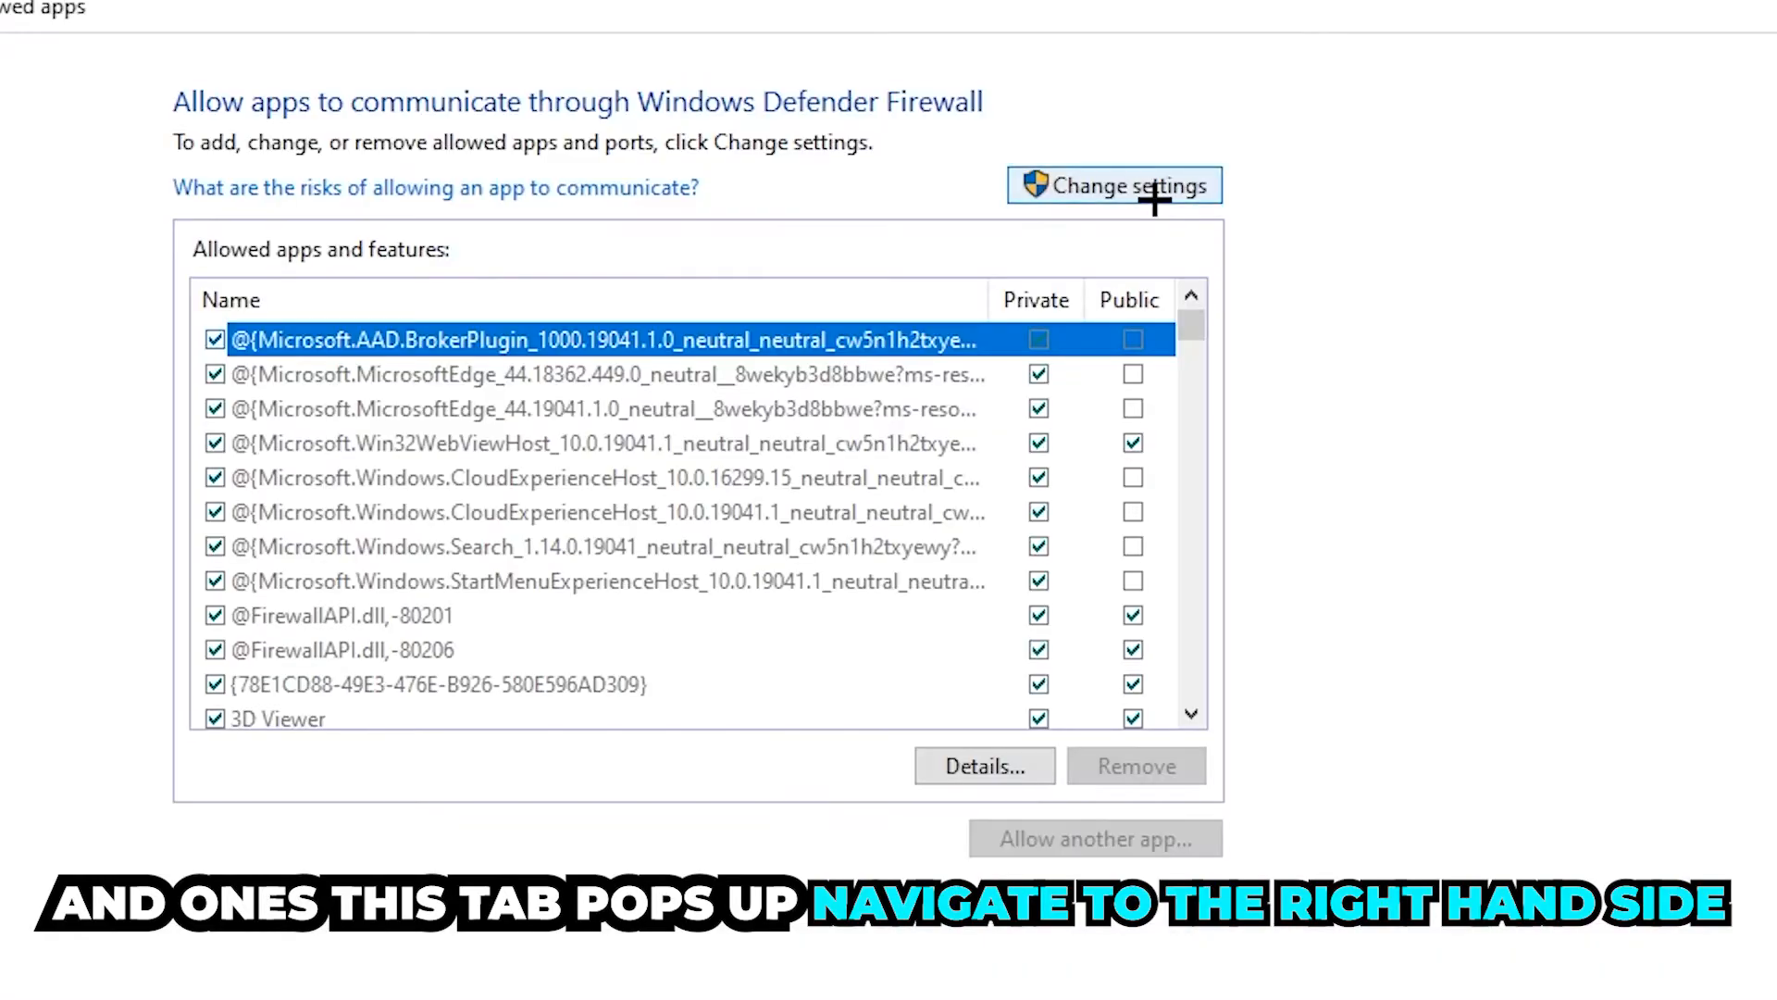
Enable Change settings and bring up the 'Allow another app' dialog.
{"action": "left_click", "coordinate": [1114, 186]}
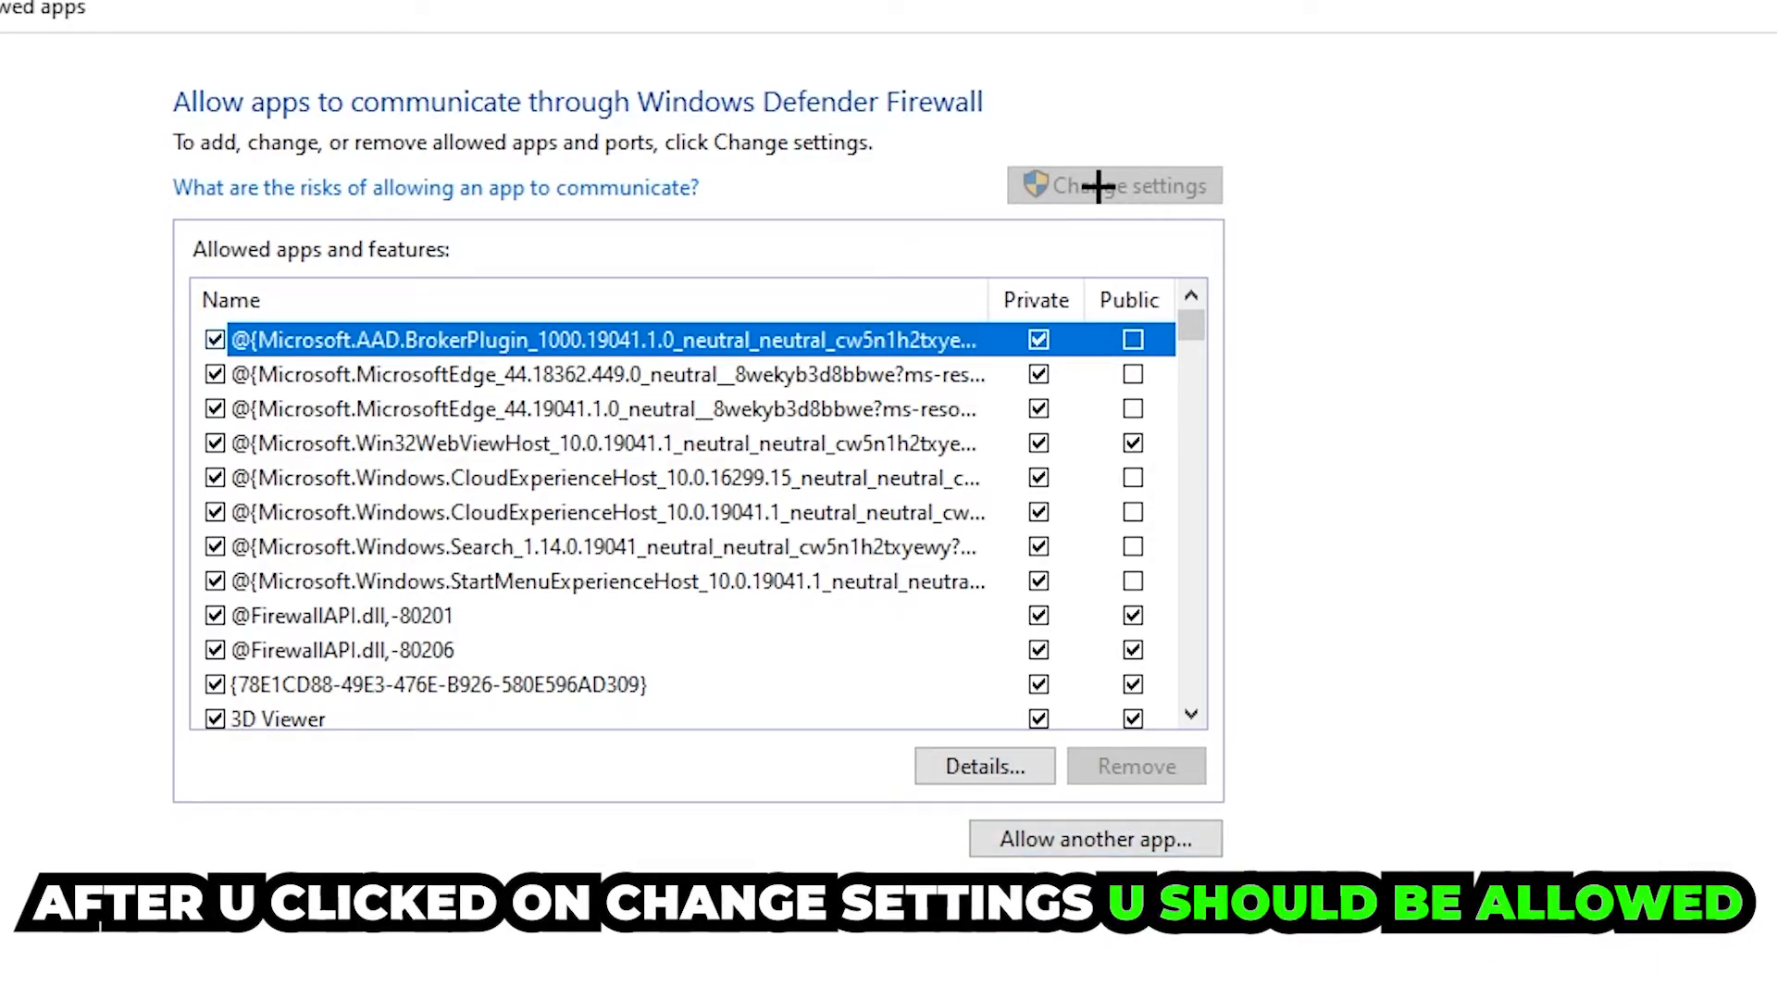
{"action": "left_click", "coordinate": [1095, 839]}
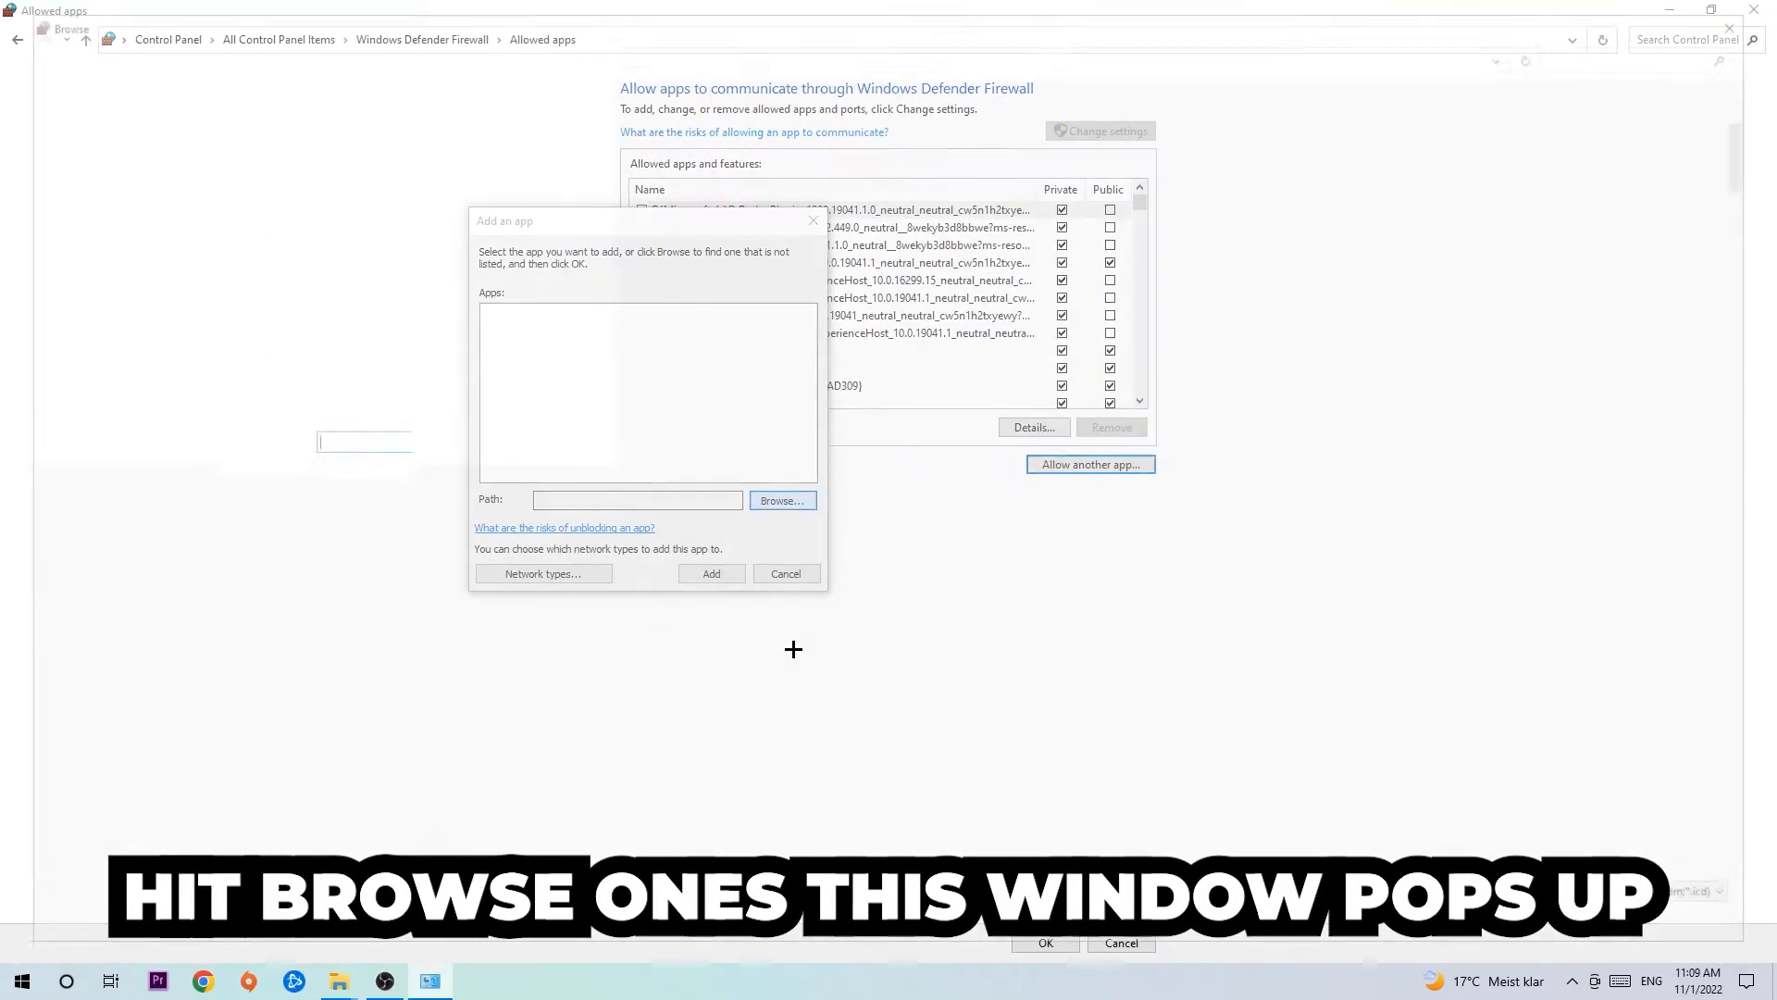
Browse for a program in the Add an app dialog and add it.
{"action": "left_click", "coordinate": [782, 499]}
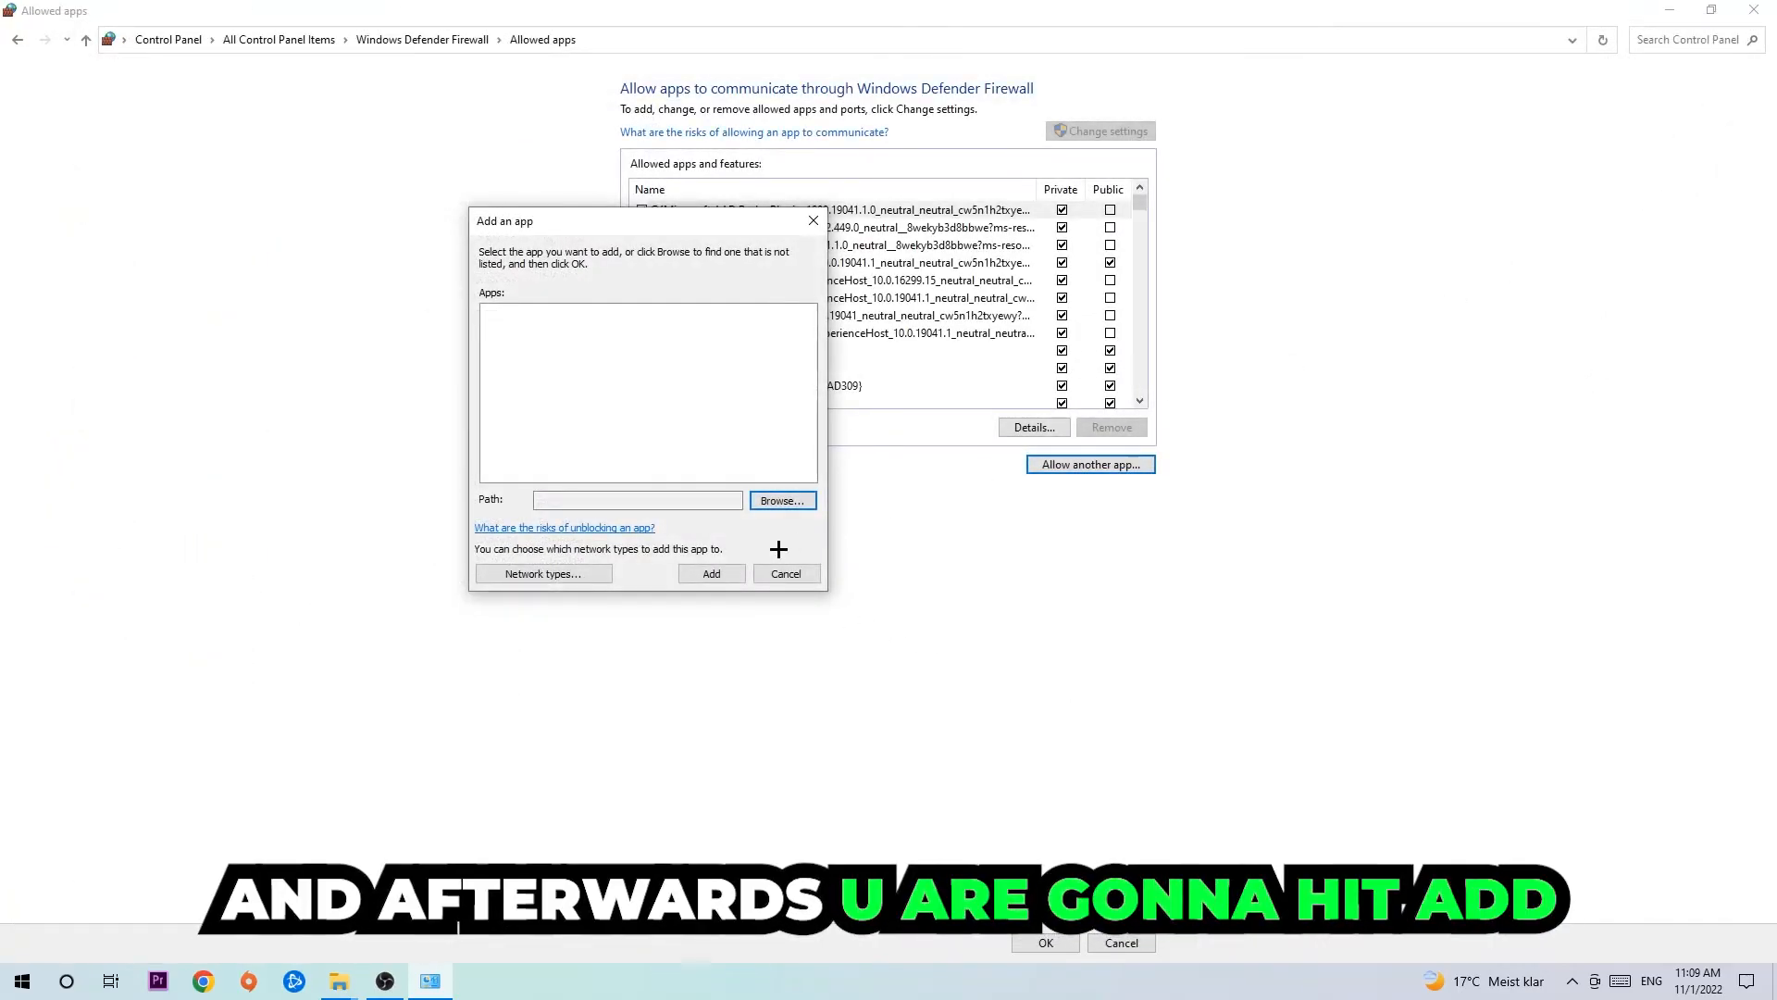
{"action": "left_click", "coordinate": [711, 573]}
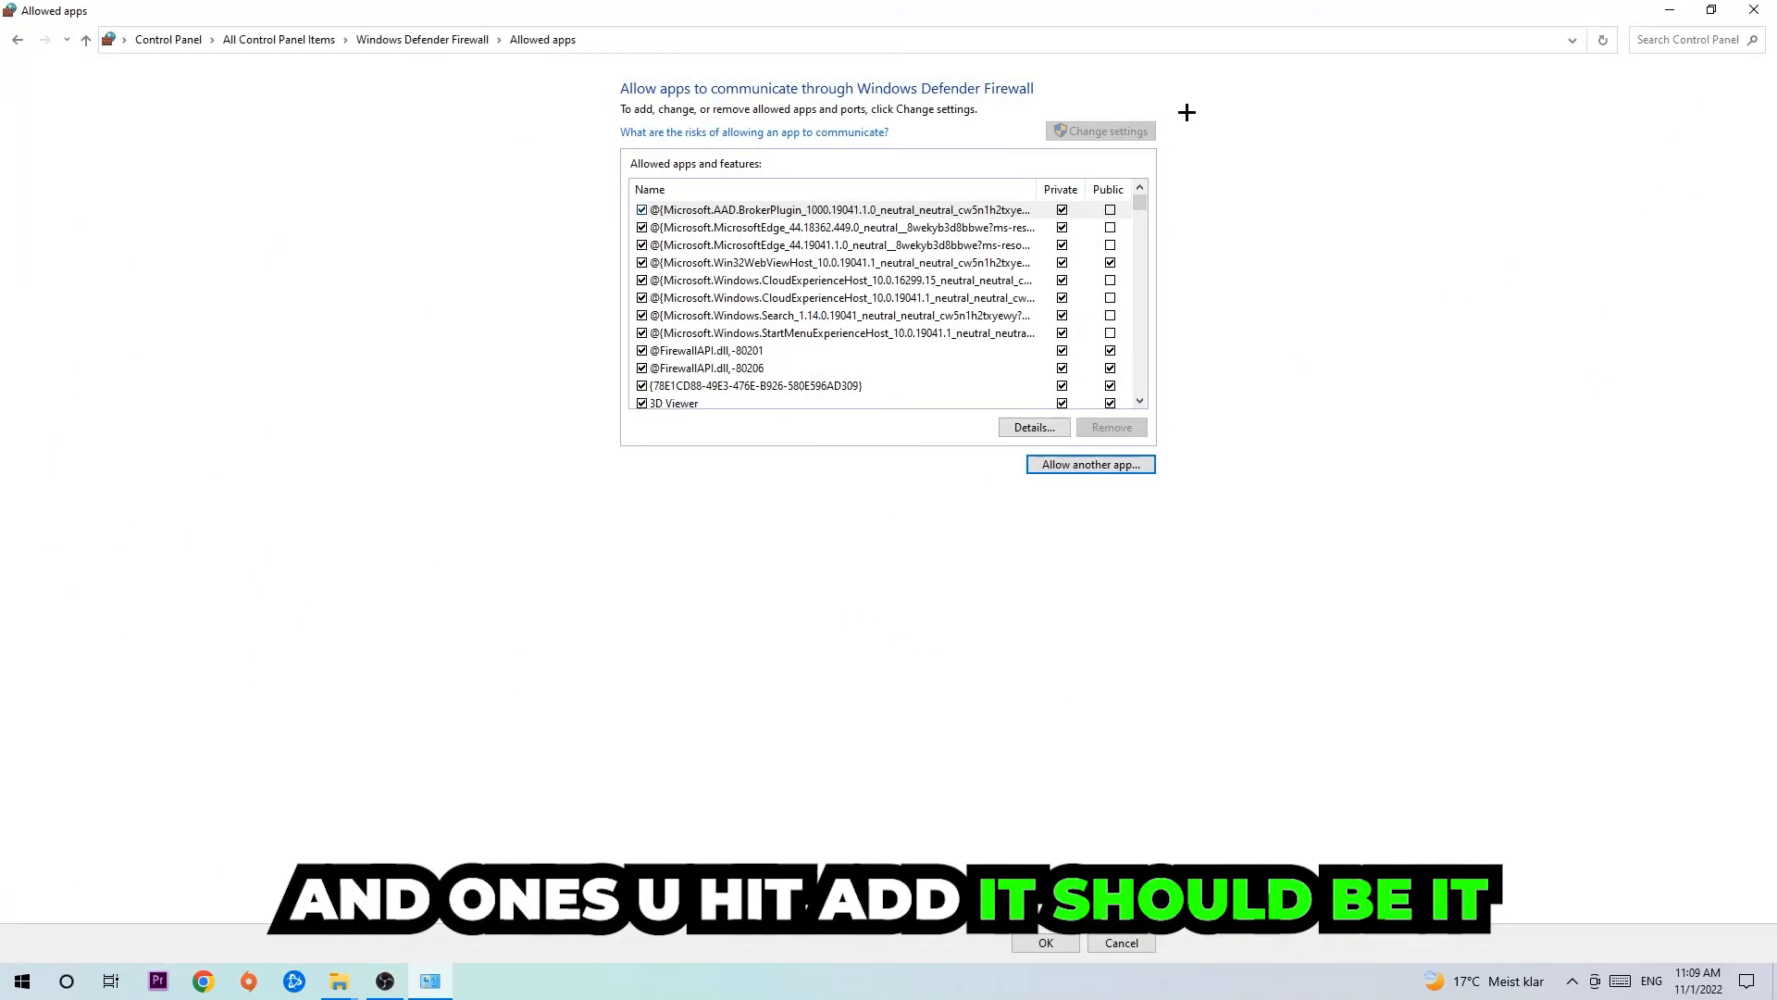